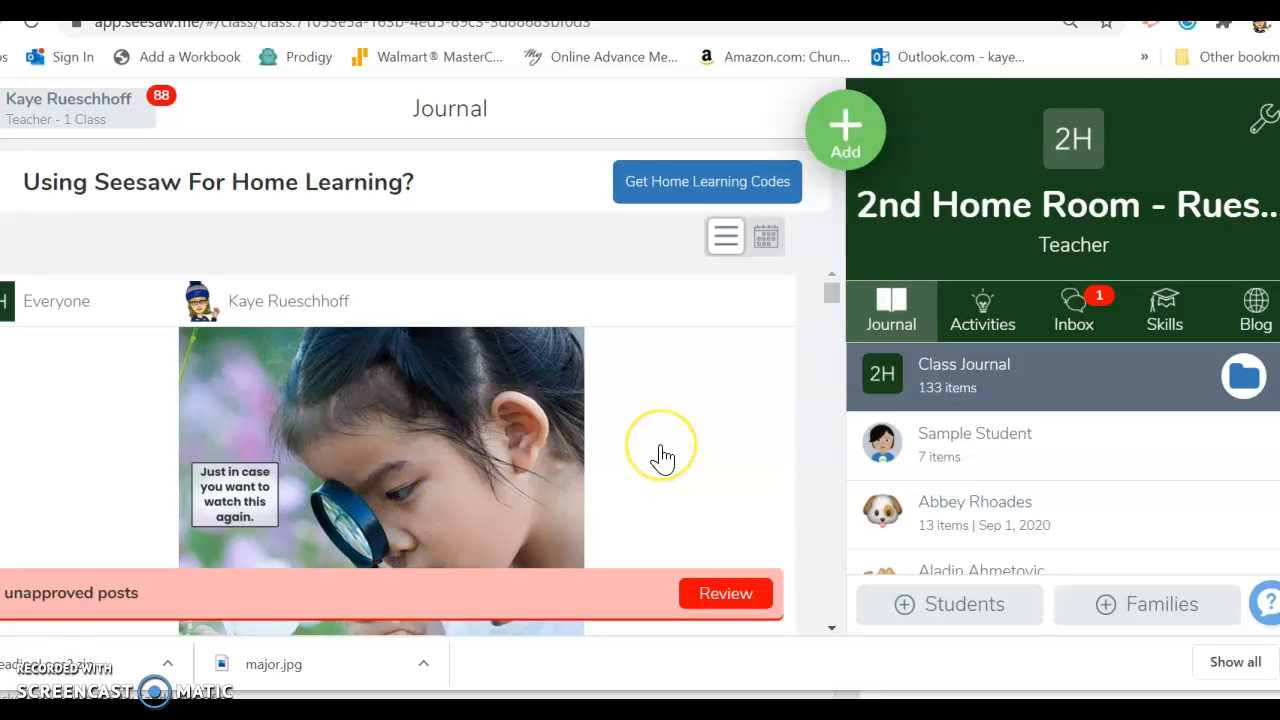
{"action": "mouse_move", "coordinate": [664, 457]}
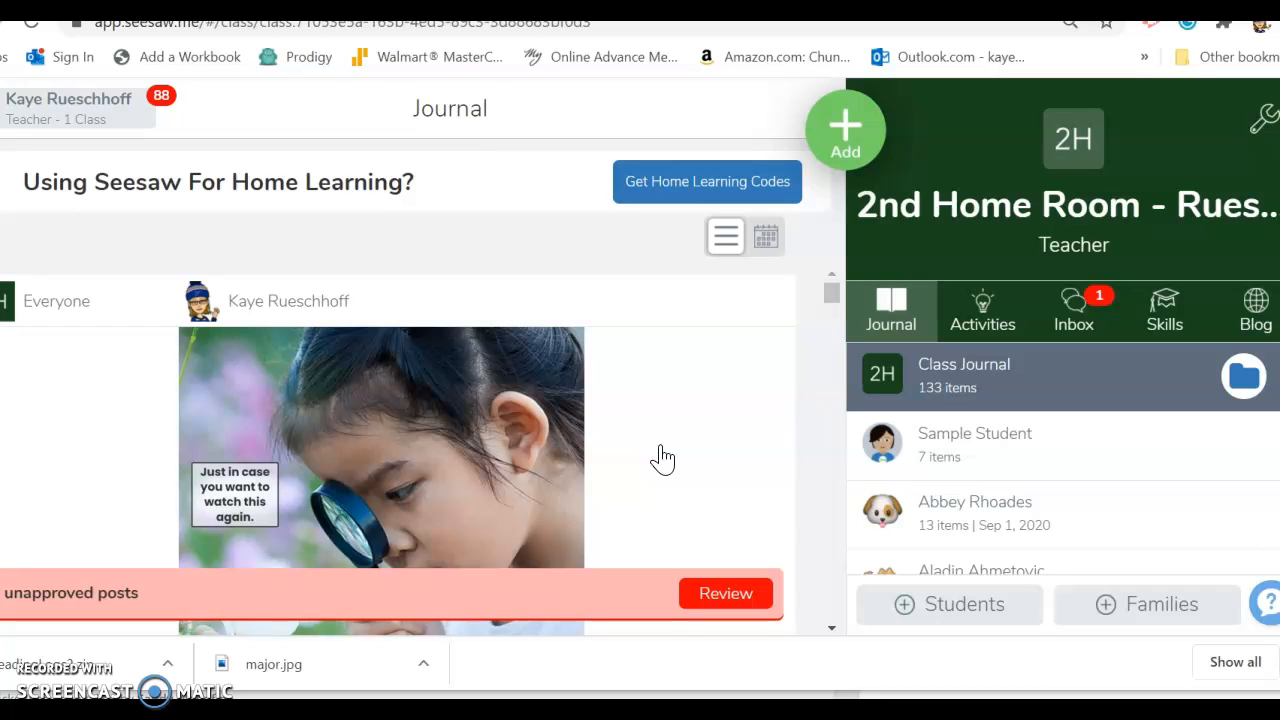
{"action": "mouse_move", "coordinate": [845, 160]}
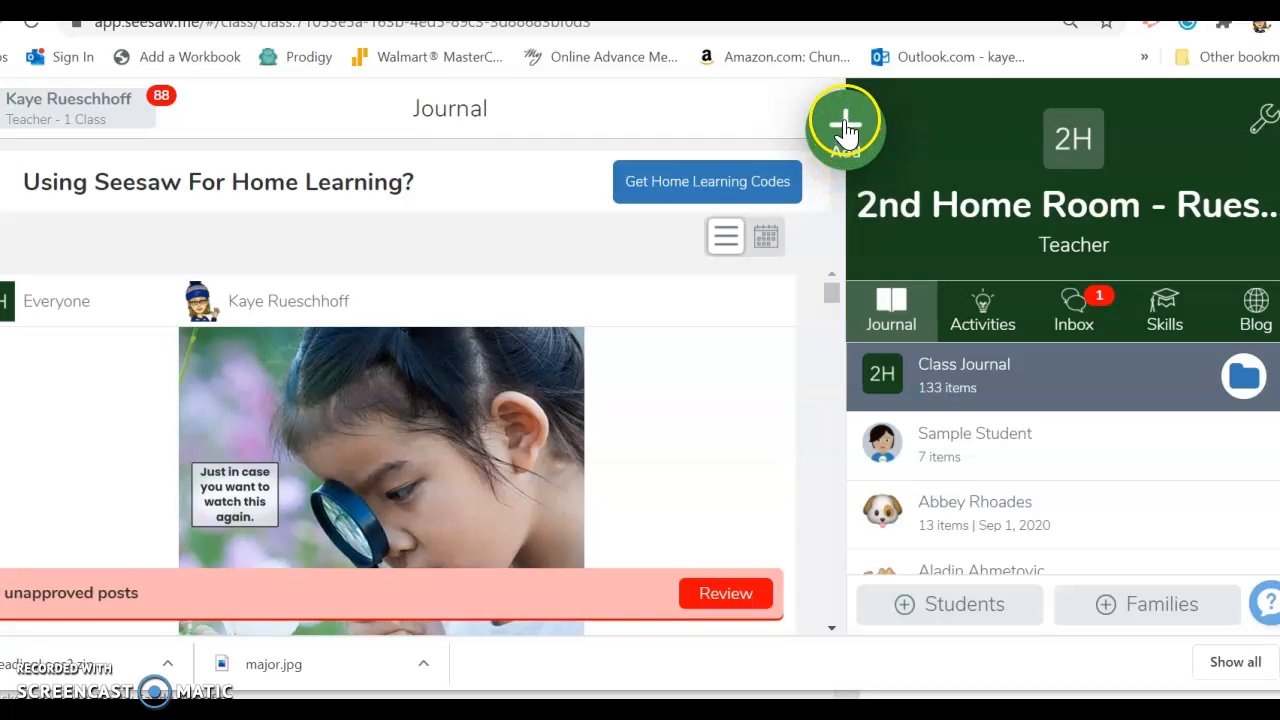
Choose Add, then Post Student Work to reach the post-type choices.
{"action": "left_click", "coordinate": [845, 125]}
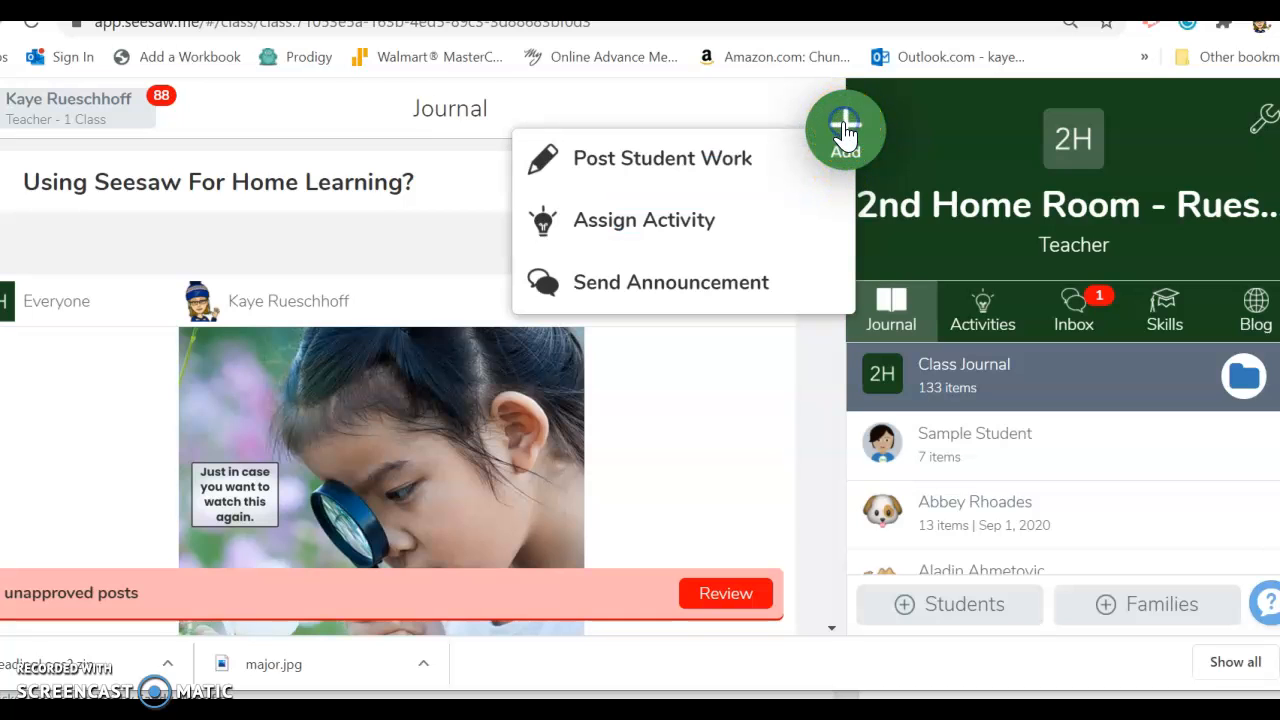
{"action": "mouse_move", "coordinate": [752, 158]}
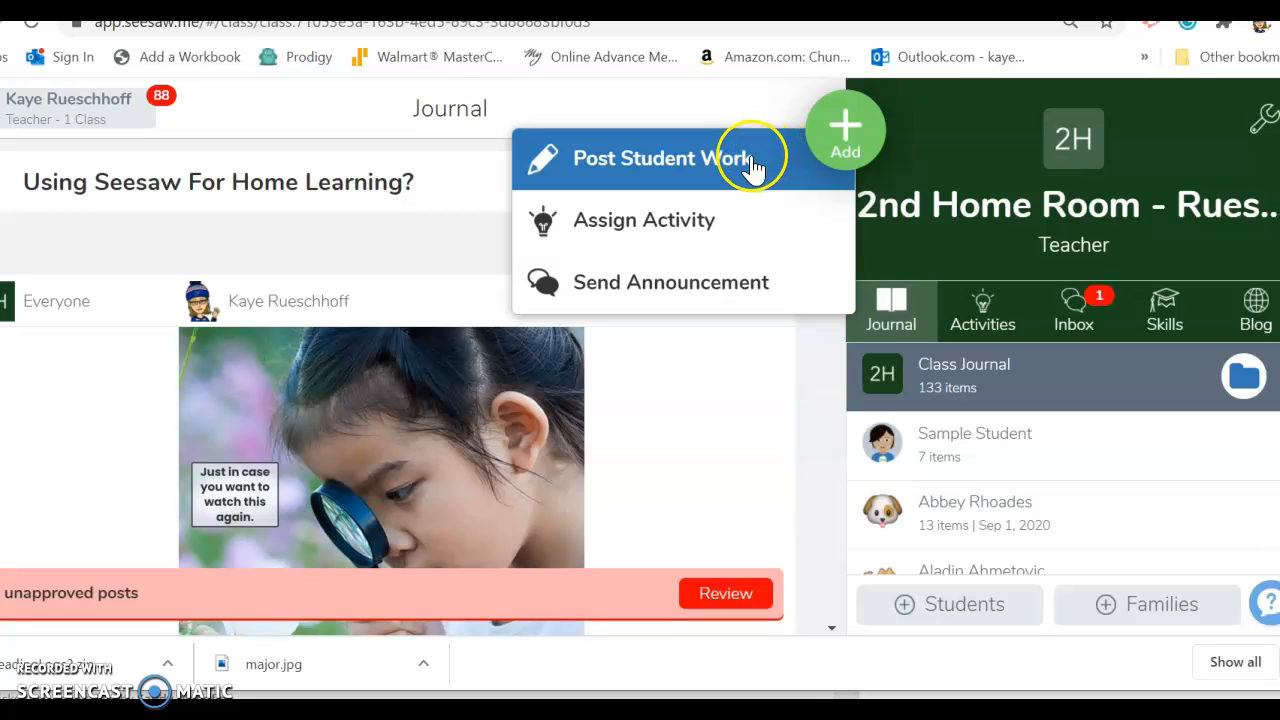
{"action": "left_click", "coordinate": [660, 158]}
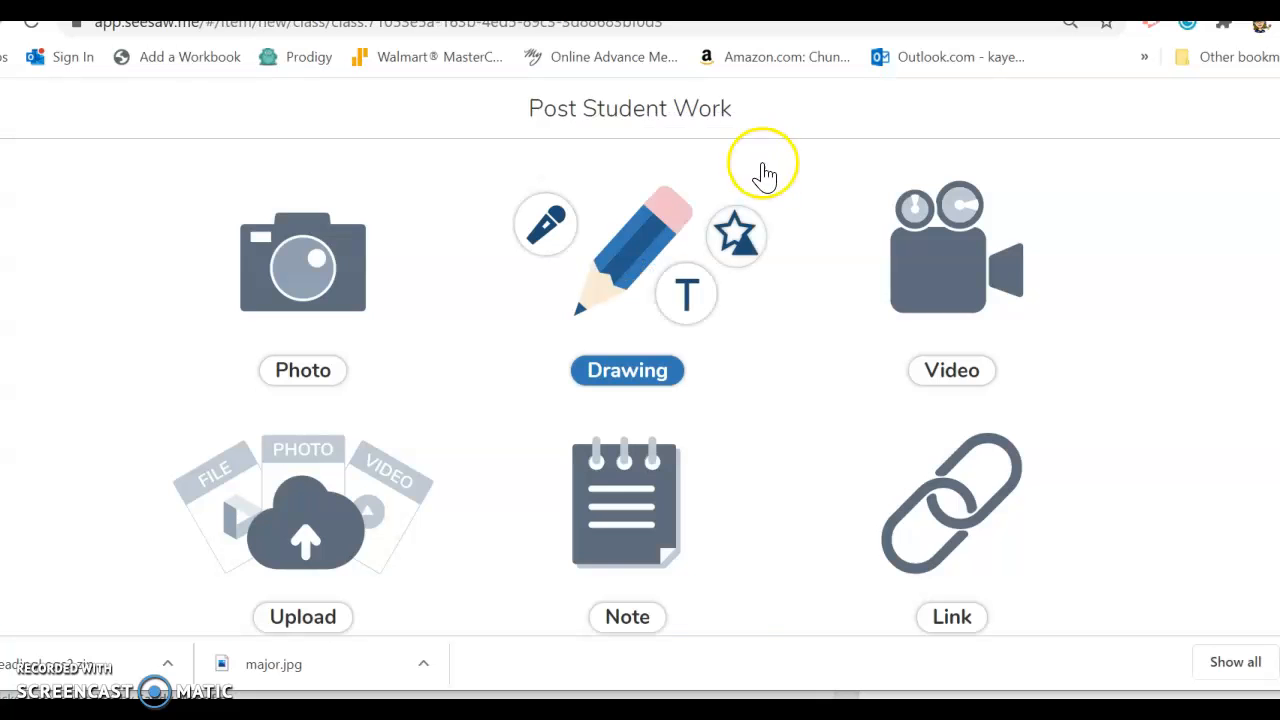
{"action": "left_click", "coordinate": [951, 370]}
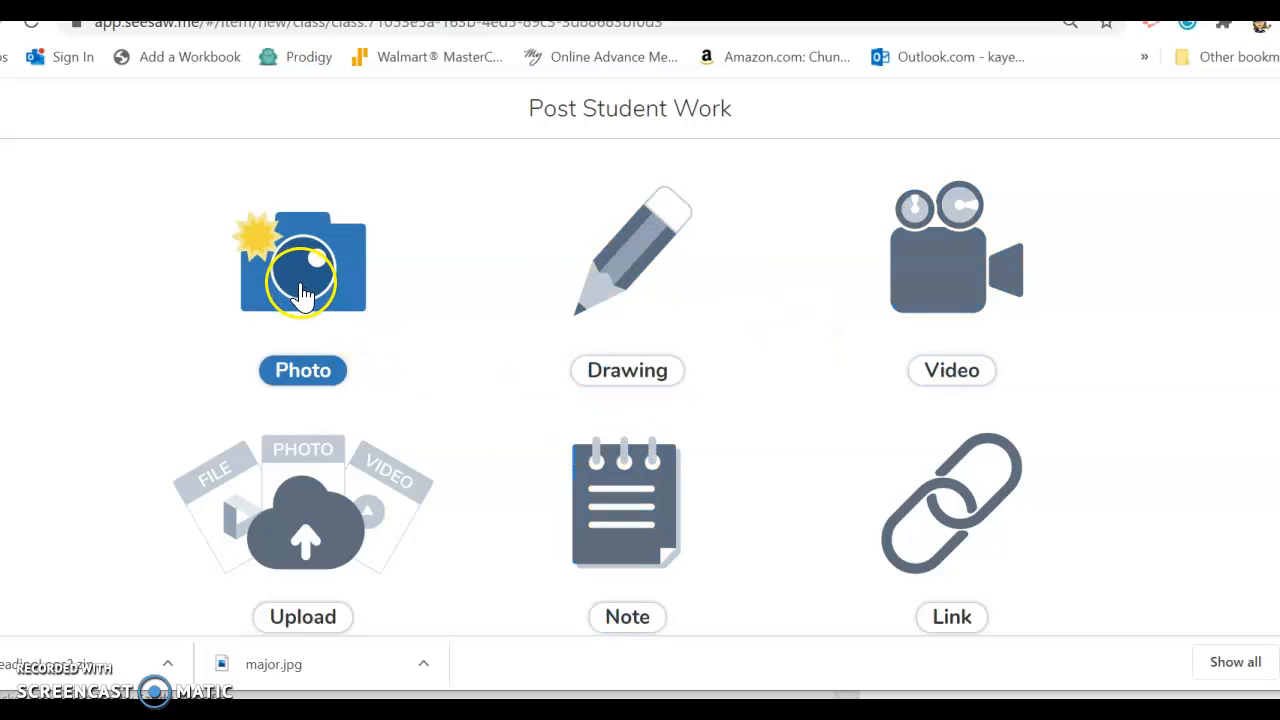
Choose Photo to start the webcam camera view.
{"action": "left_click", "coordinate": [302, 265]}
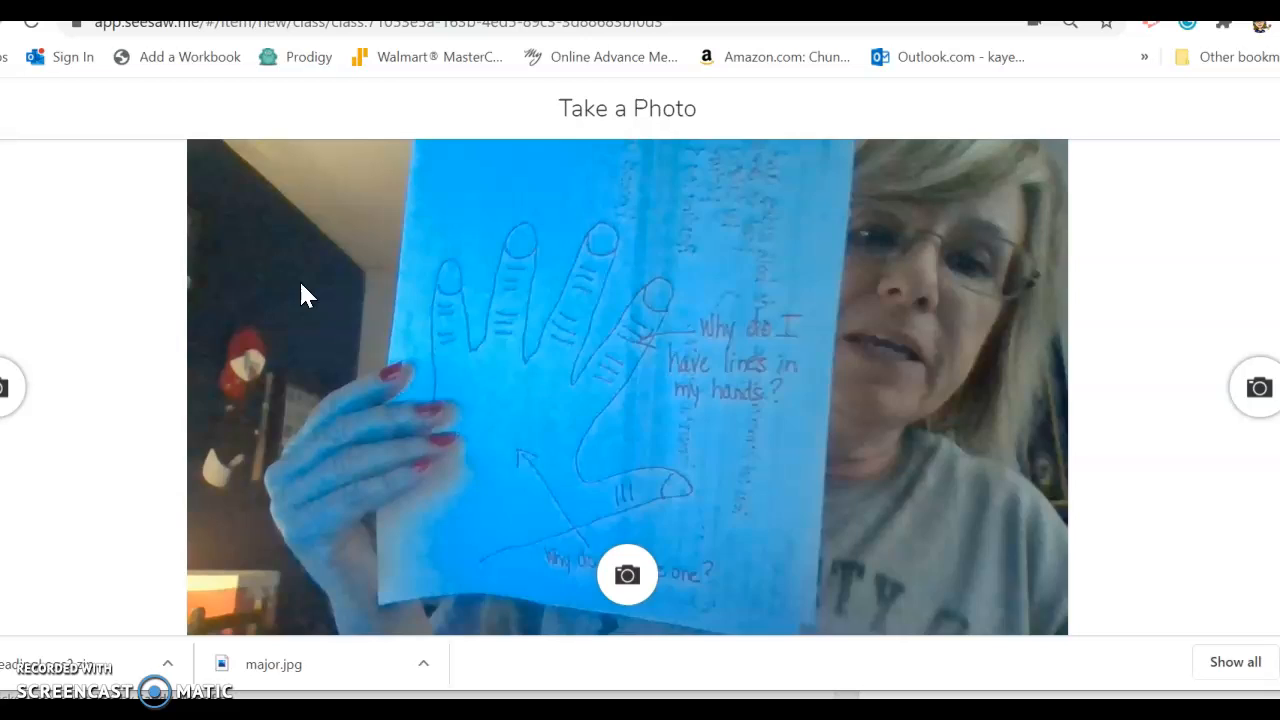
Snap the webcam photo of the hand-drawn worksheet and open it in the editor.
{"action": "left_click", "coordinate": [627, 574]}
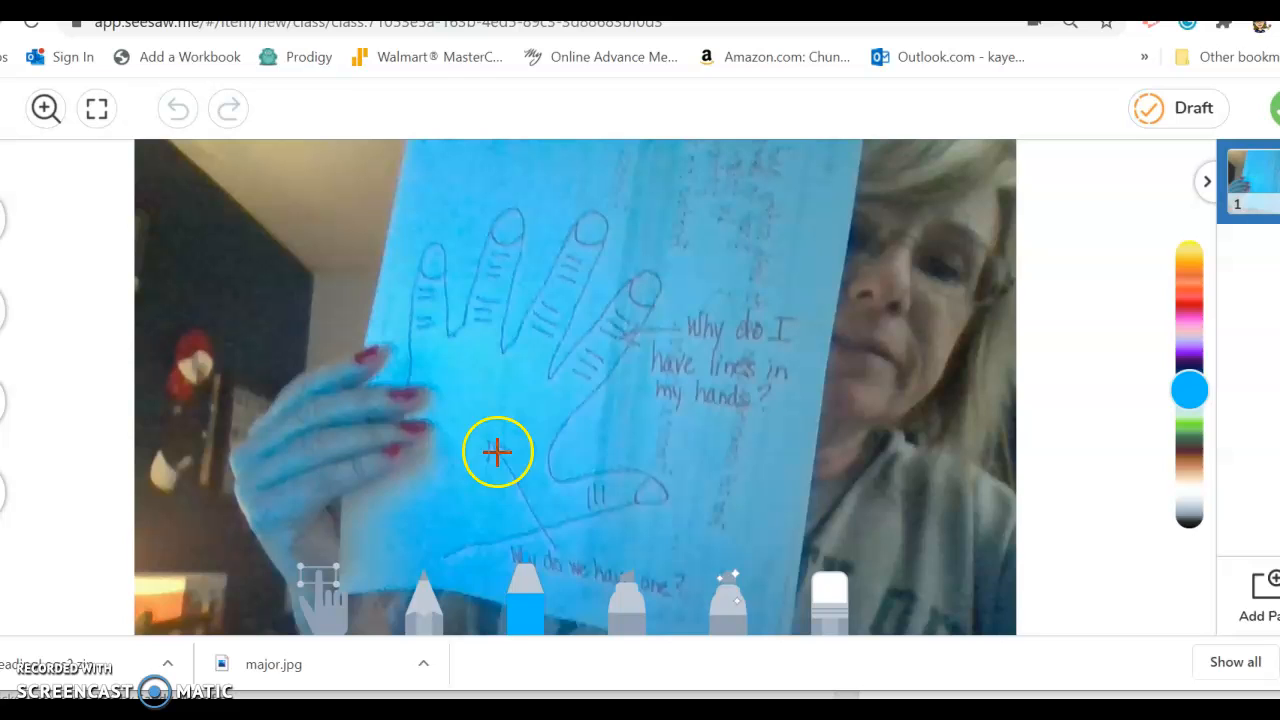
{"action": "mouse_move", "coordinate": [586, 584]}
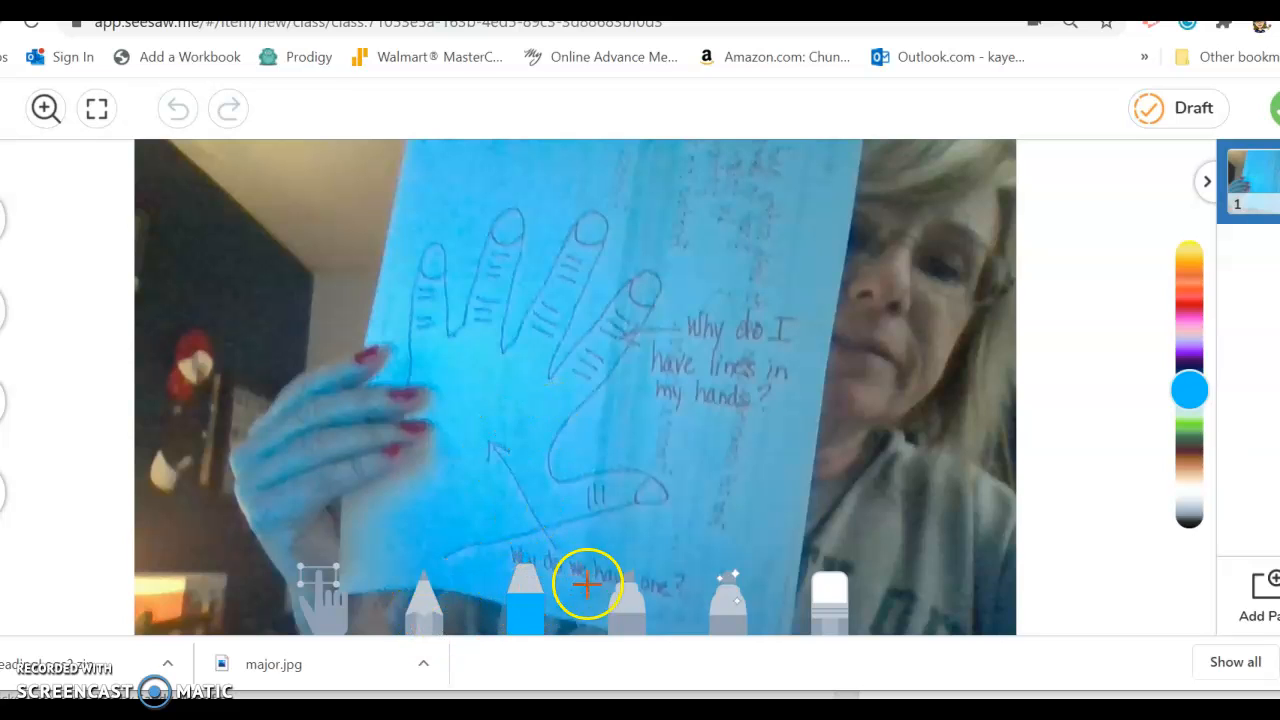
{"action": "mouse_move", "coordinate": [25, 337]}
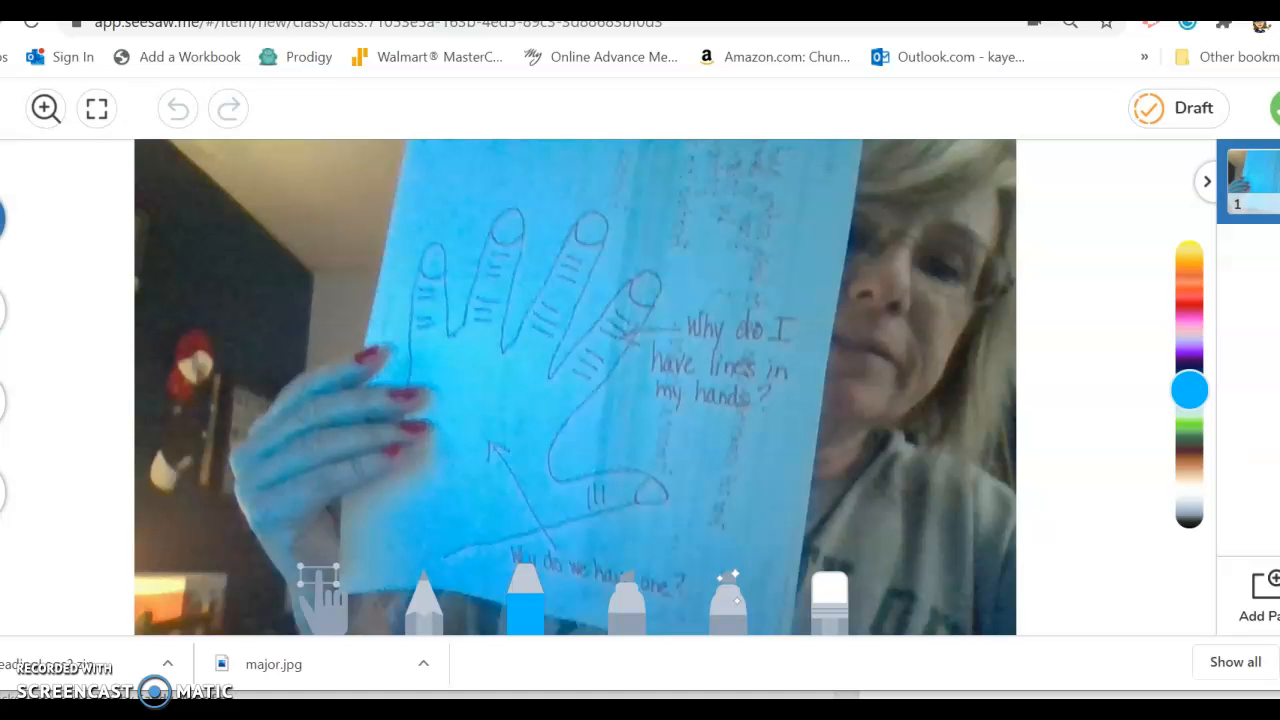
{"action": "mouse_move", "coordinate": [8, 135]}
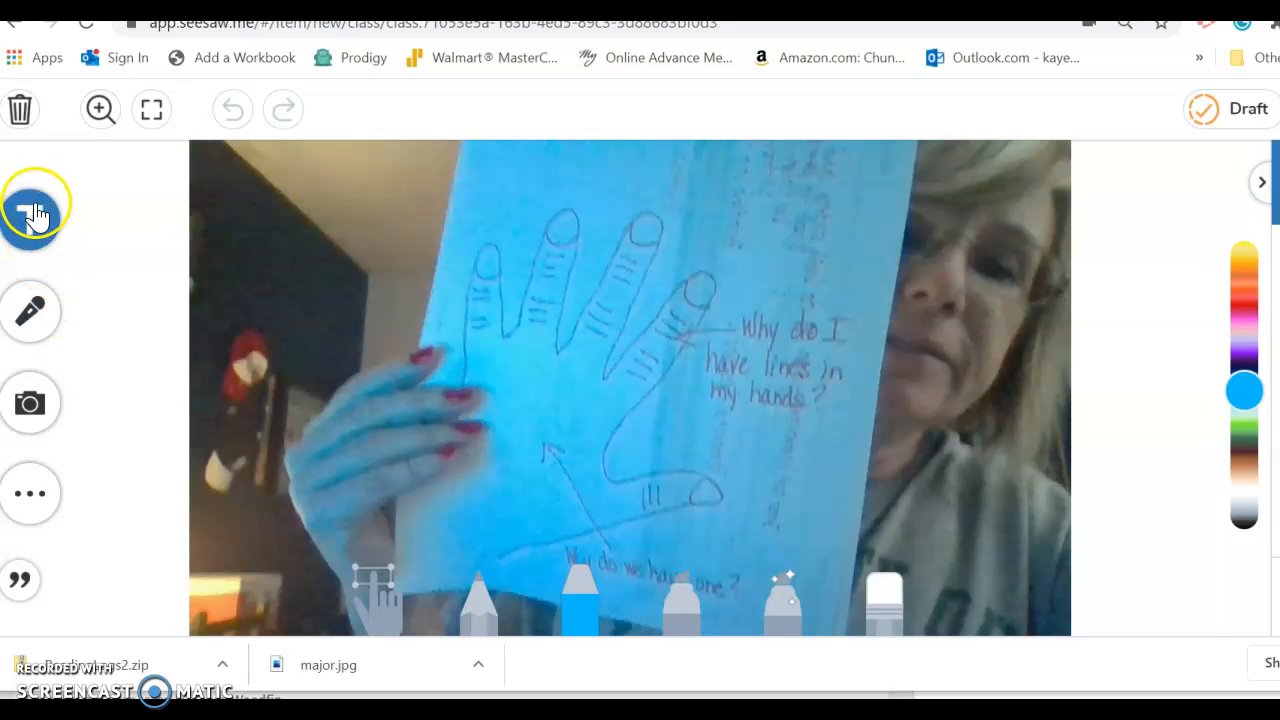
{"action": "left_click", "coordinate": [30, 205]}
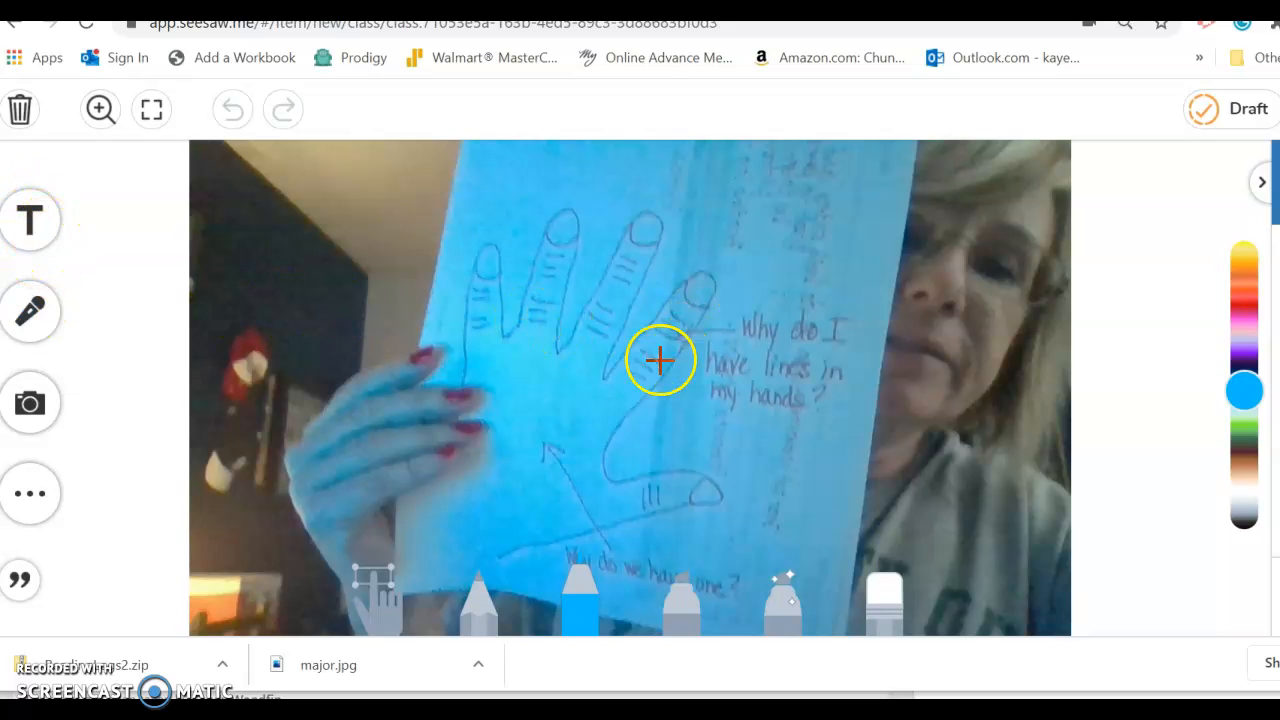
{"action": "mouse_move", "coordinate": [642, 377]}
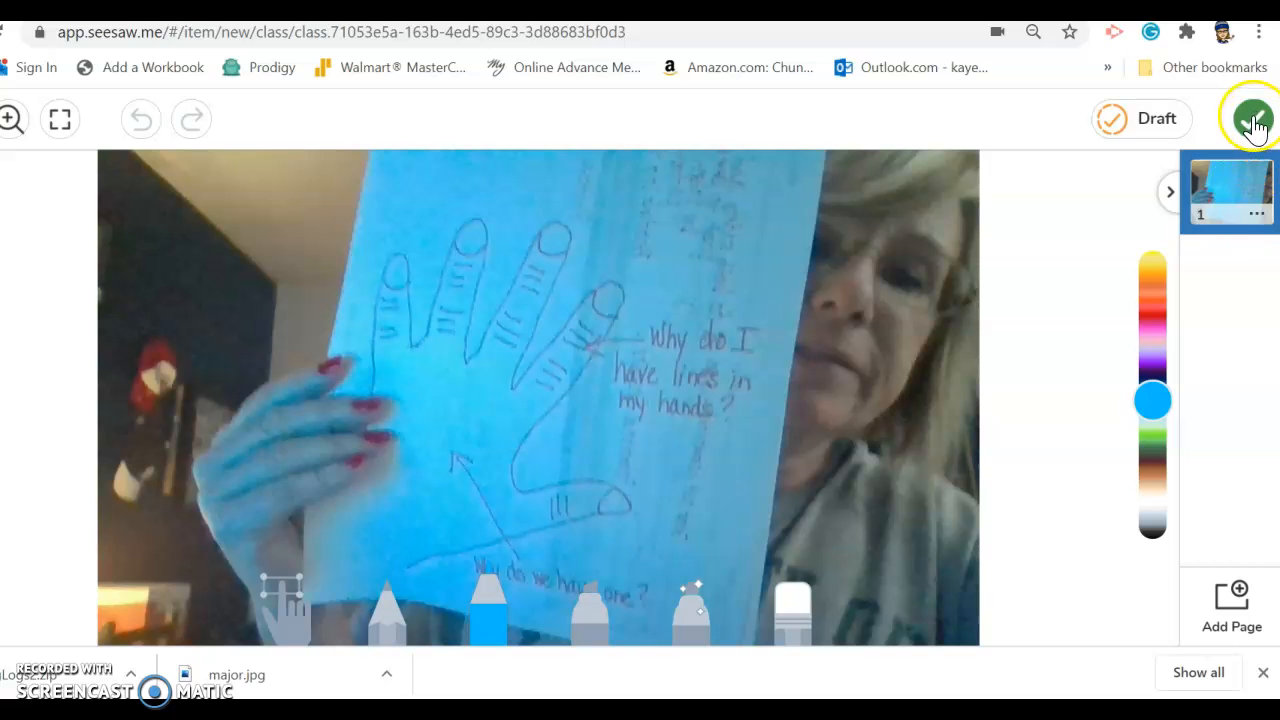
Confirm the photo page and tick Sample Student as the recipient.
{"action": "left_click", "coordinate": [1253, 118]}
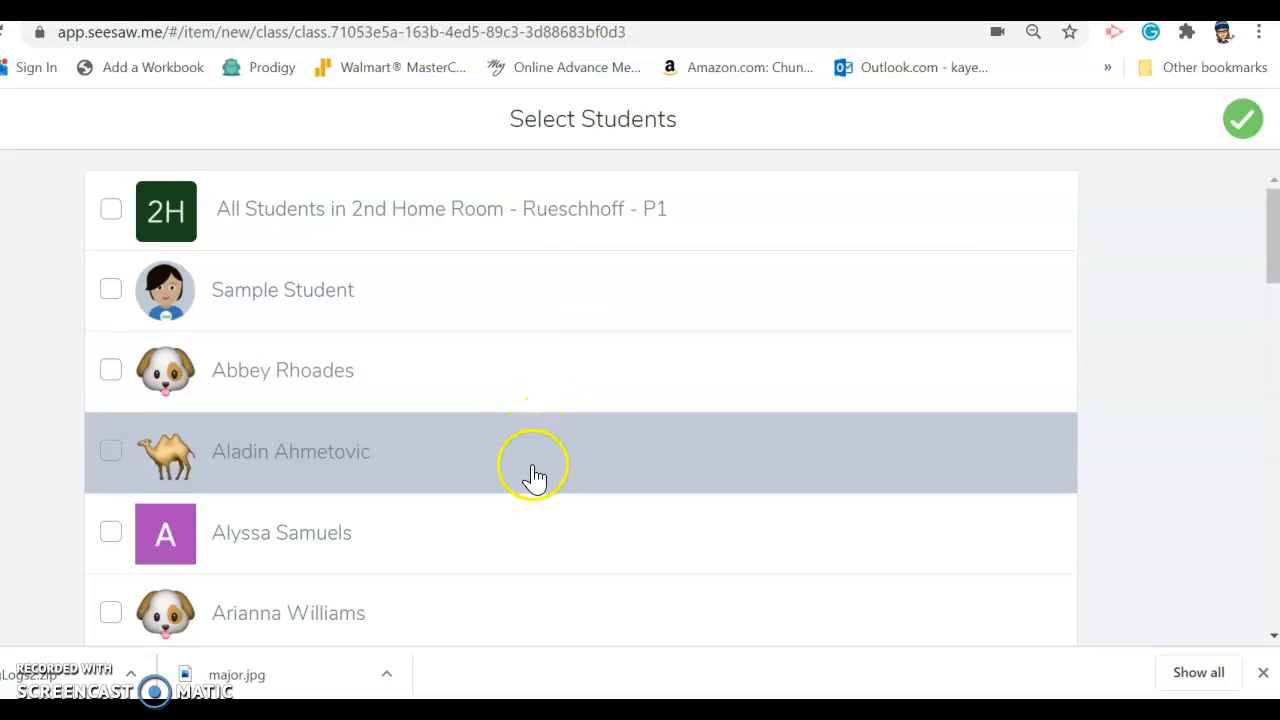
{"action": "mouse_move", "coordinate": [462, 290]}
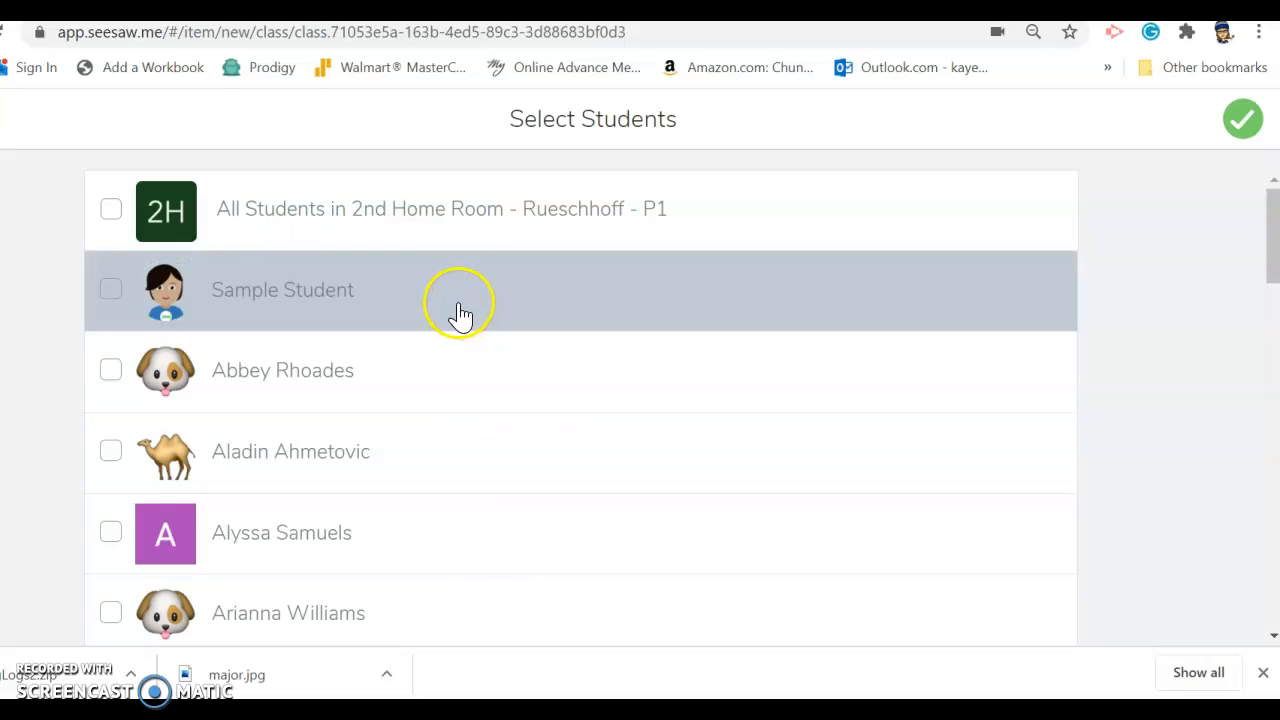
{"action": "left_click", "coordinate": [110, 289]}
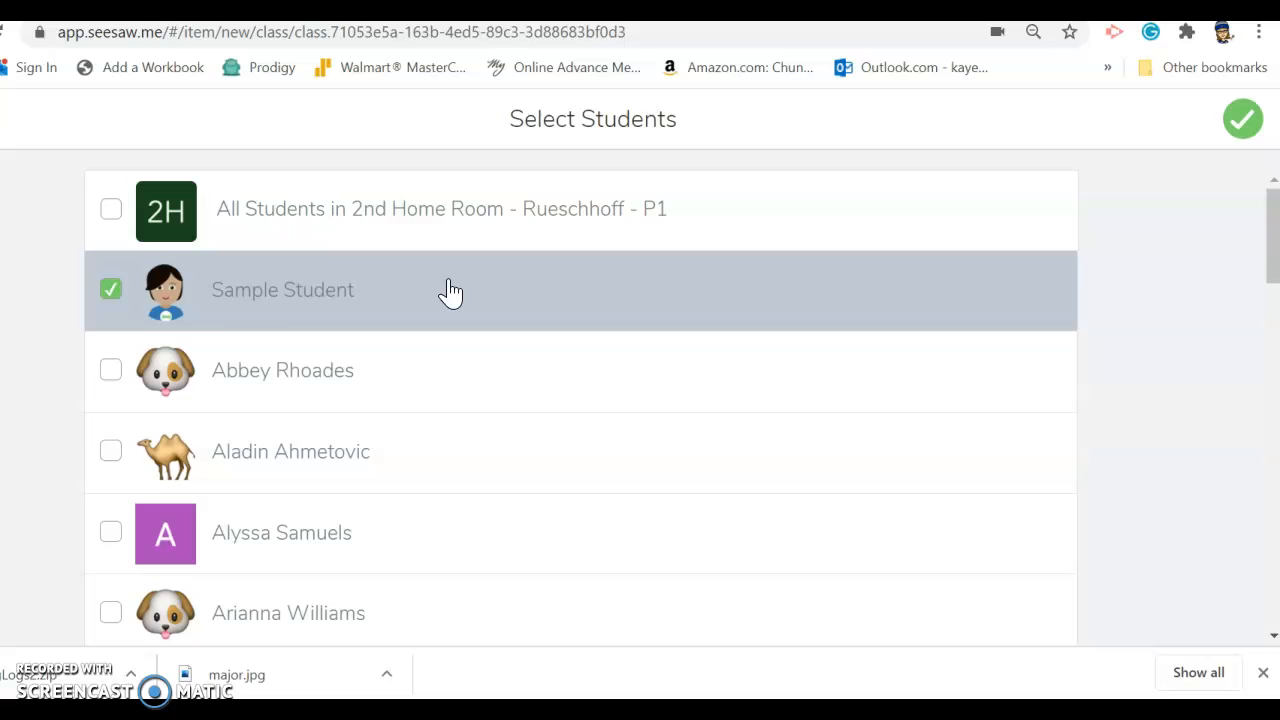
{"action": "mouse_move", "coordinate": [1123, 242]}
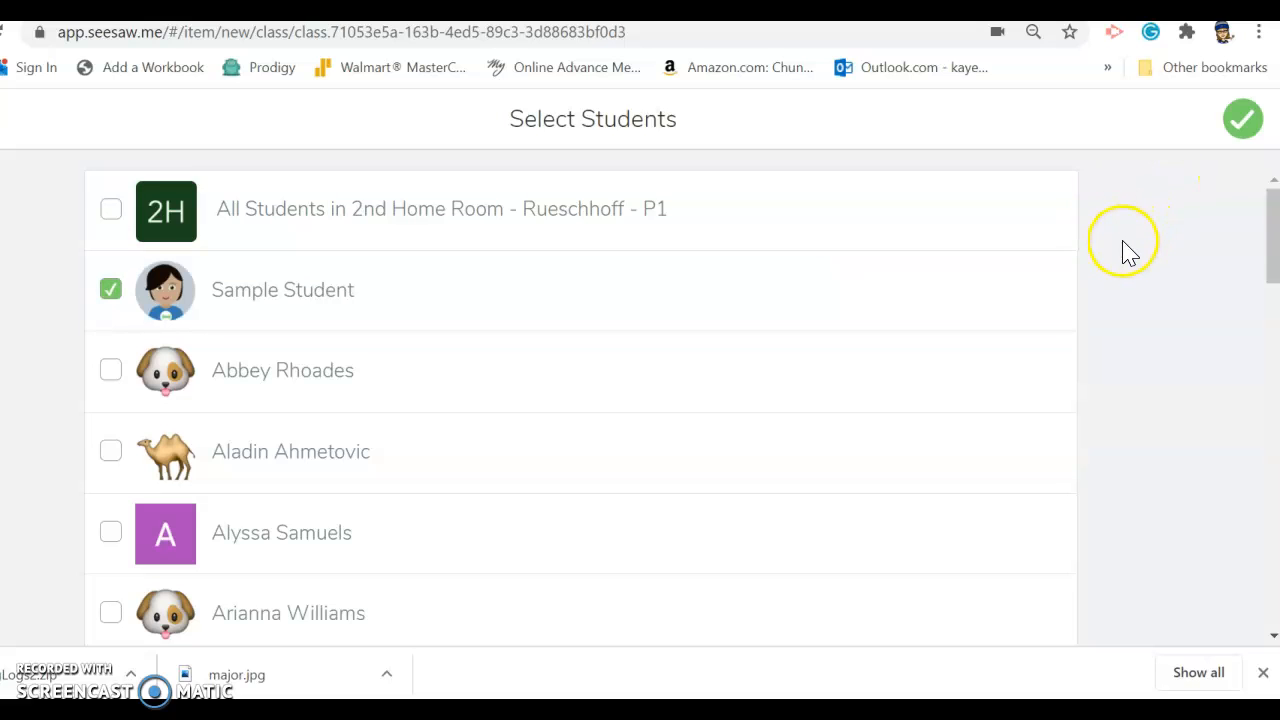
{"action": "mouse_move", "coordinate": [1243, 119]}
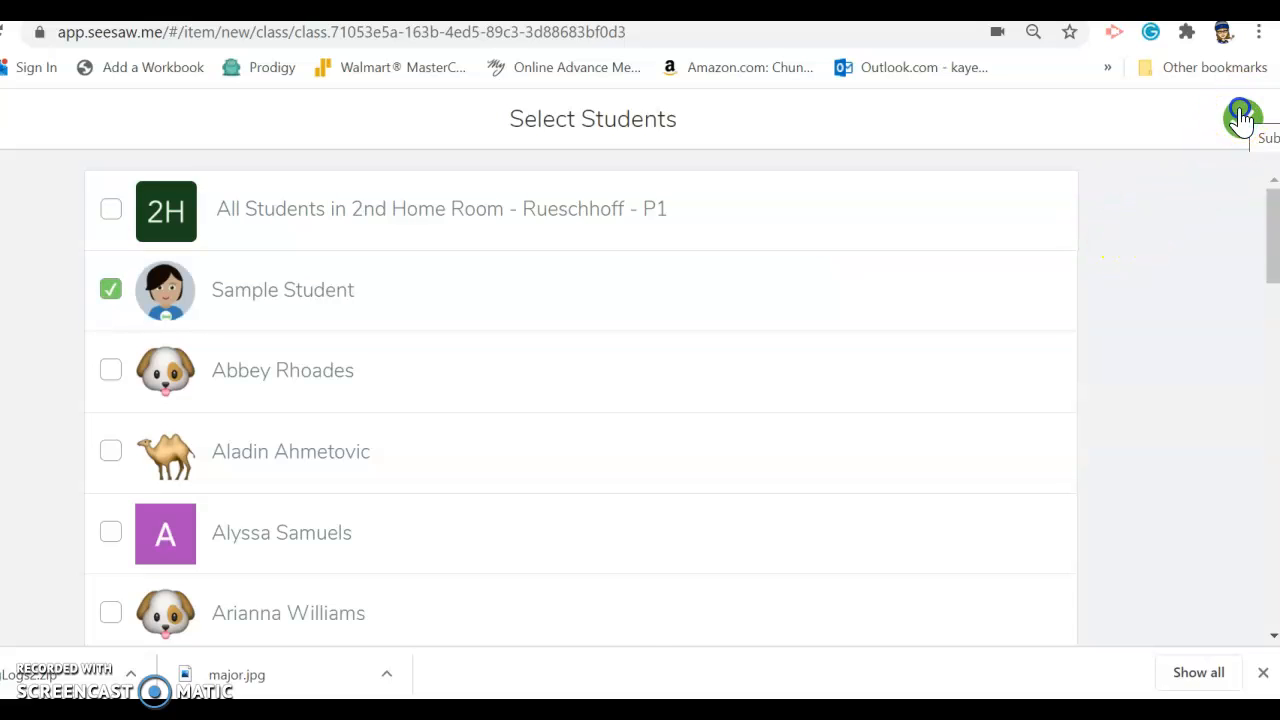
Confirm Sample Student, tick the Science folder, and upload the post.
{"action": "left_click", "coordinate": [1240, 118]}
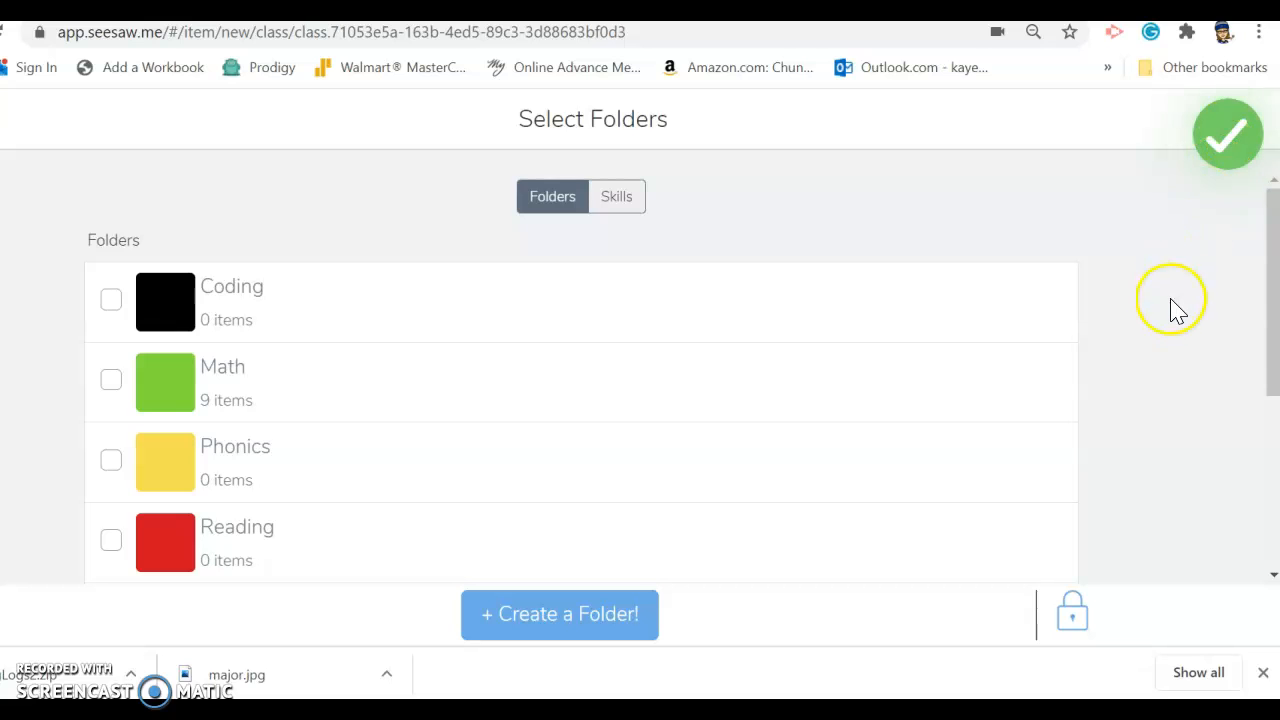
{"action": "scroll", "scroll_direction": "down", "scroll_amount": 3}
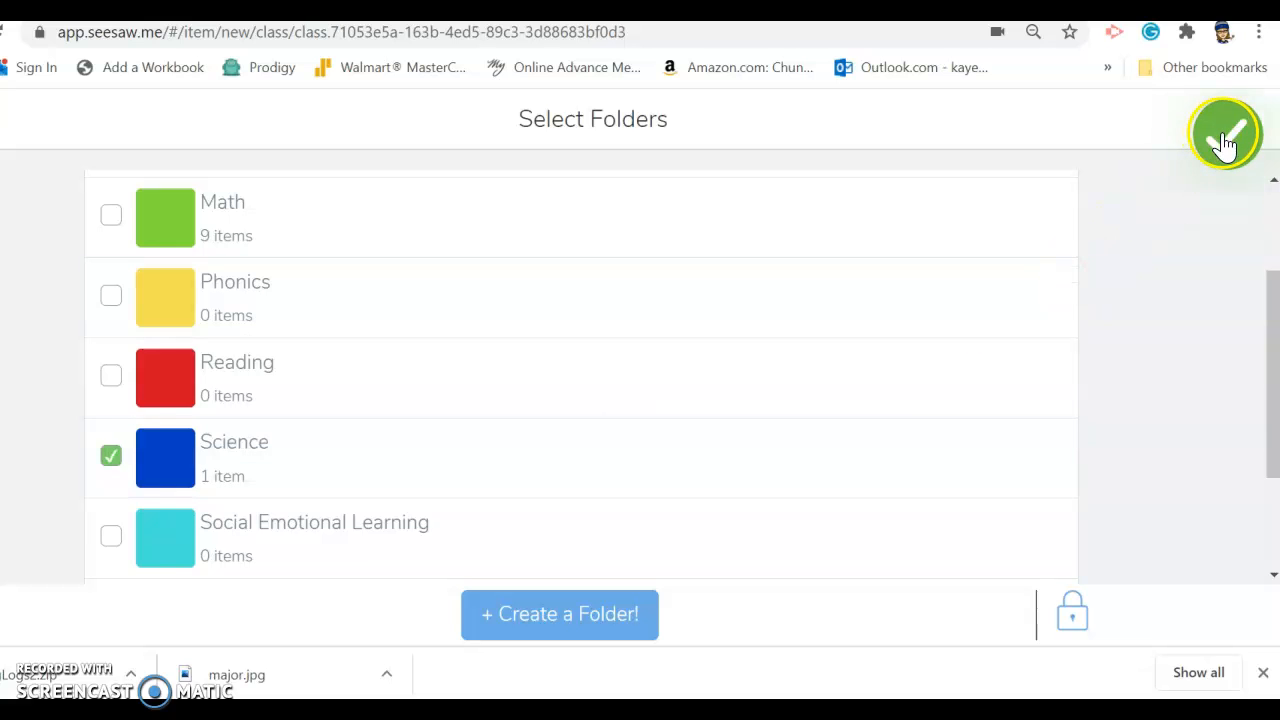
{"action": "left_click", "coordinate": [1226, 133]}
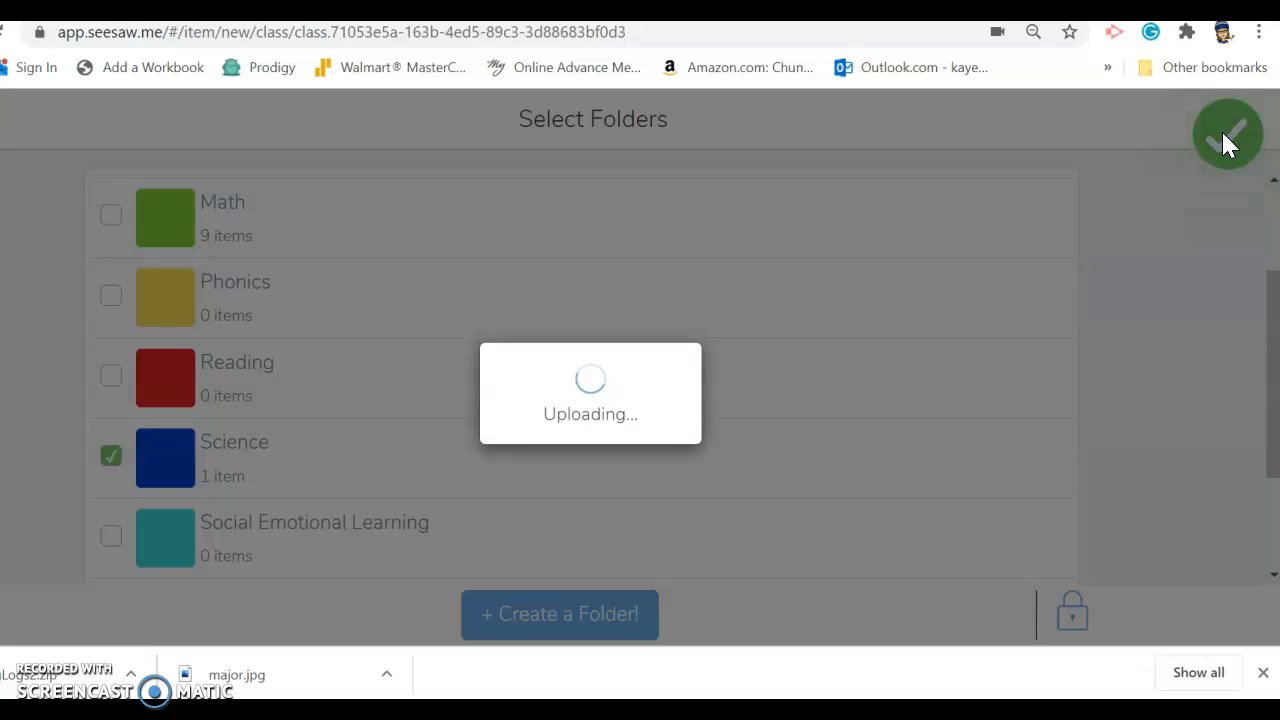
{"action": "left_click", "coordinate": [1228, 133]}
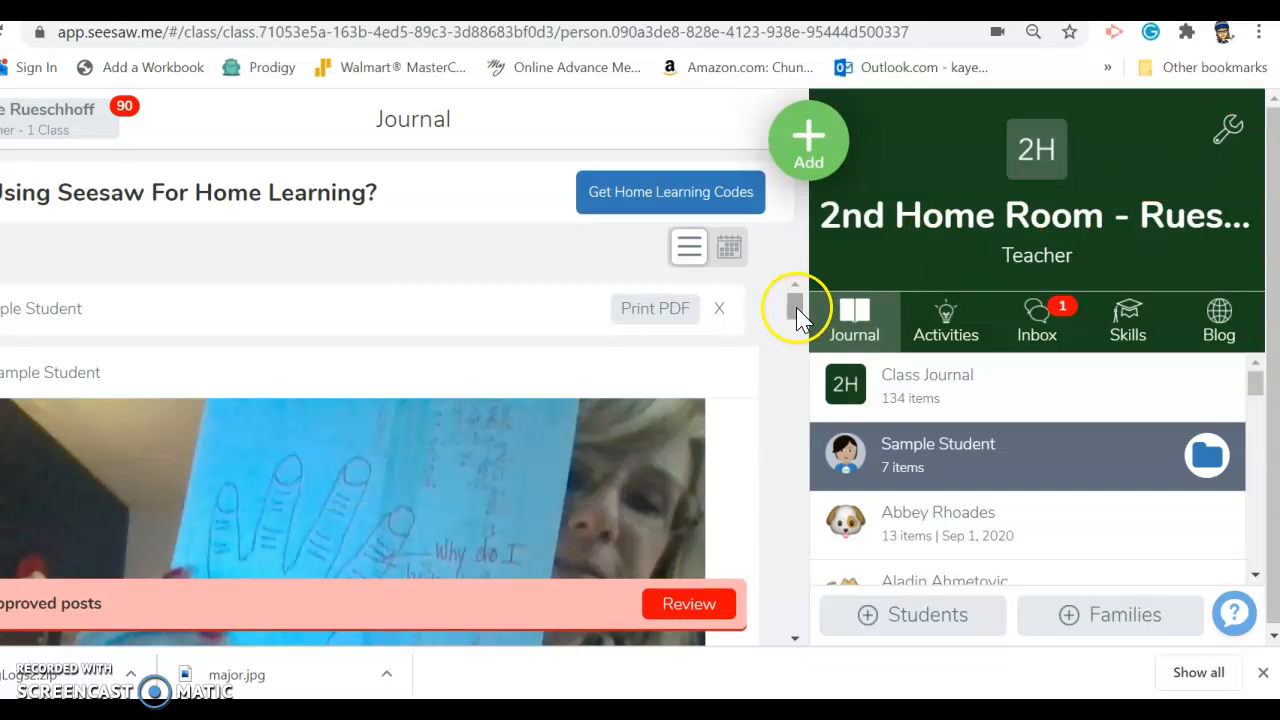
{"action": "scroll", "scroll_direction": "down", "scroll_amount": 3}
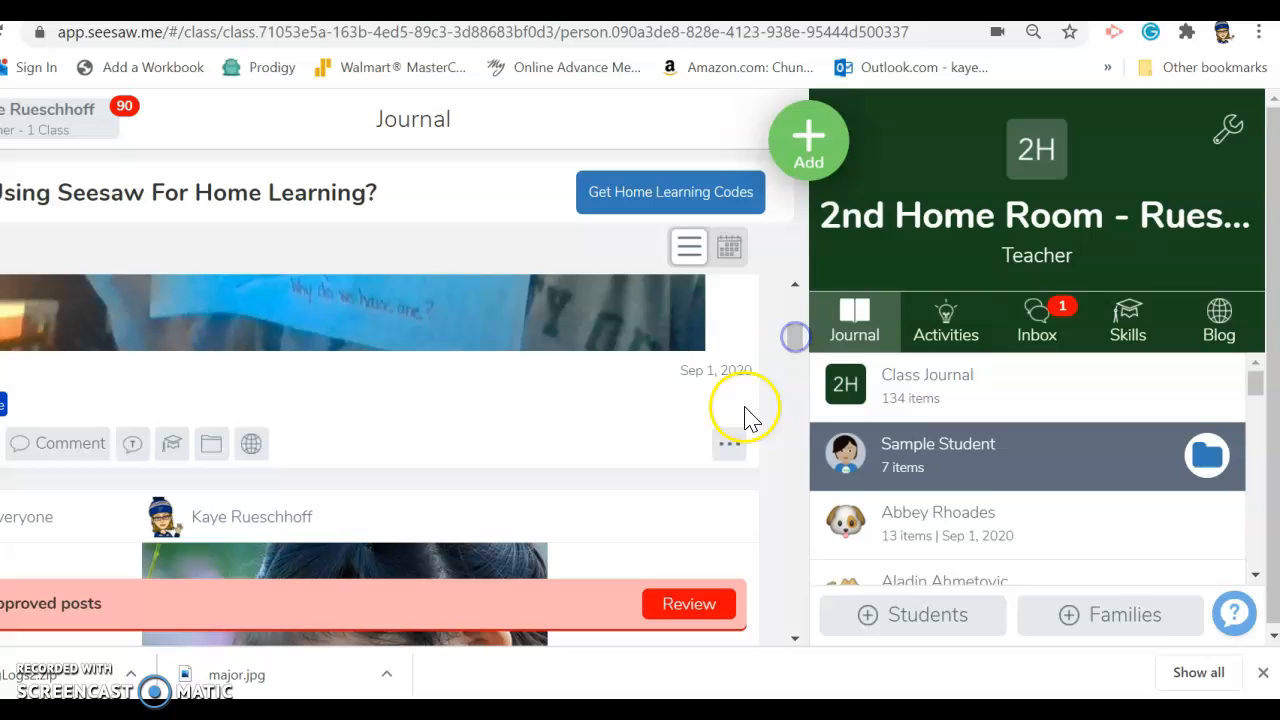
{"action": "left_click", "coordinate": [728, 443]}
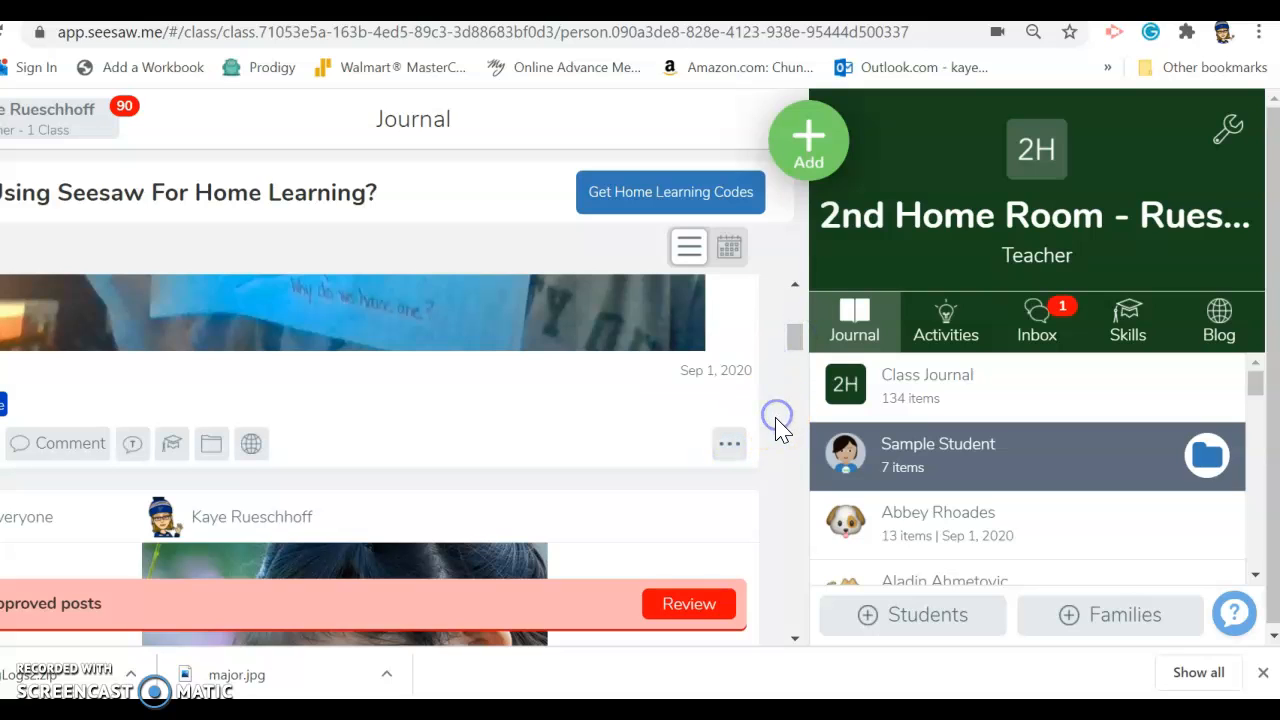
{"action": "mouse_move", "coordinate": [730, 500]}
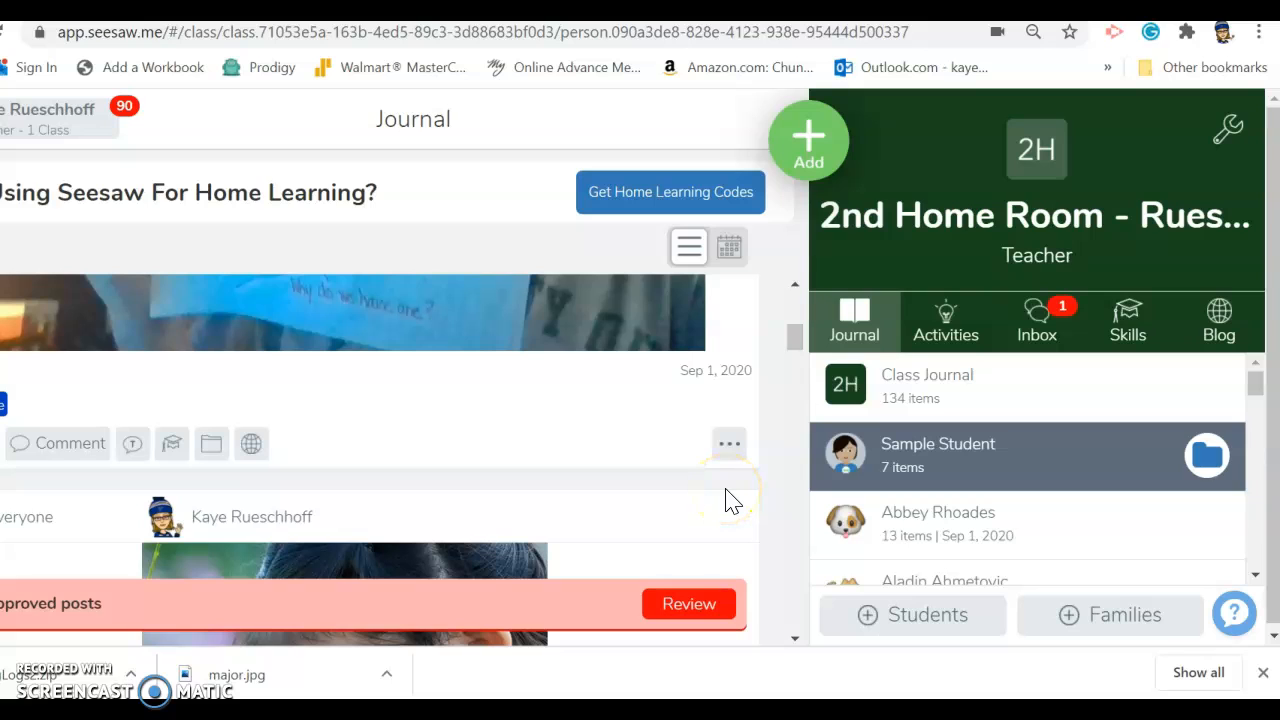
{"action": "mouse_move", "coordinate": [800, 445]}
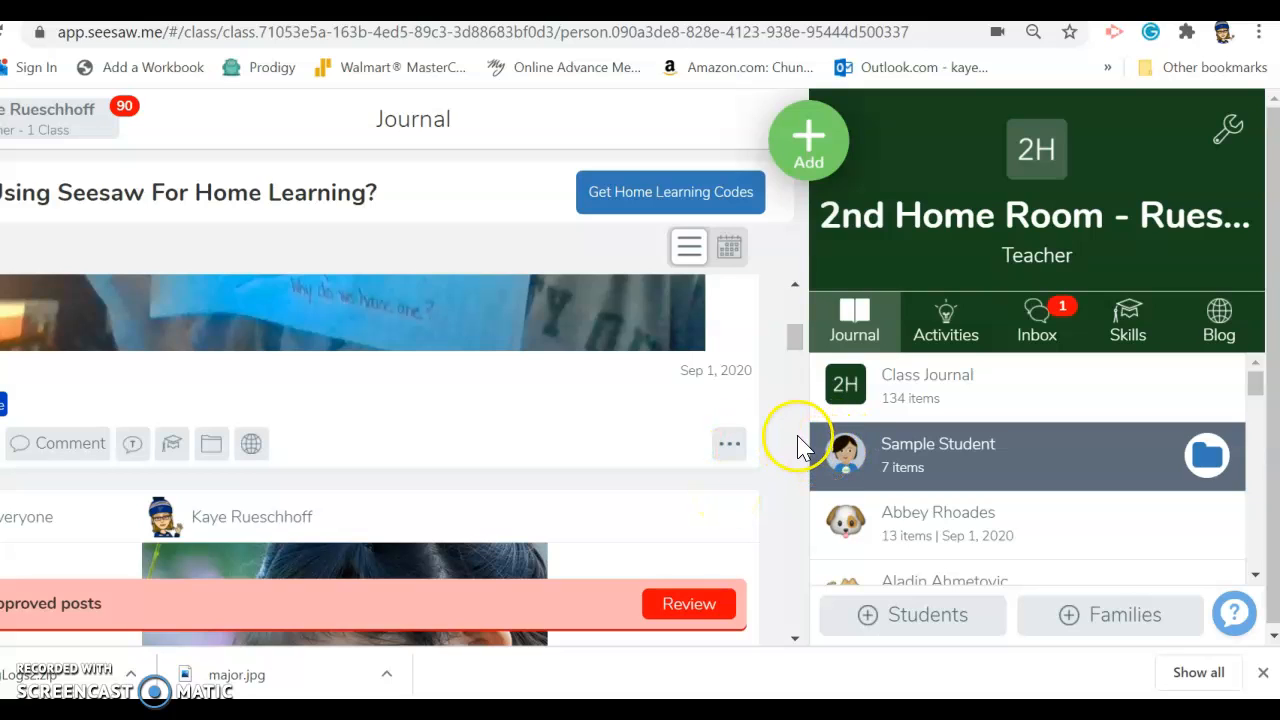
{"action": "mouse_move", "coordinate": [780, 430]}
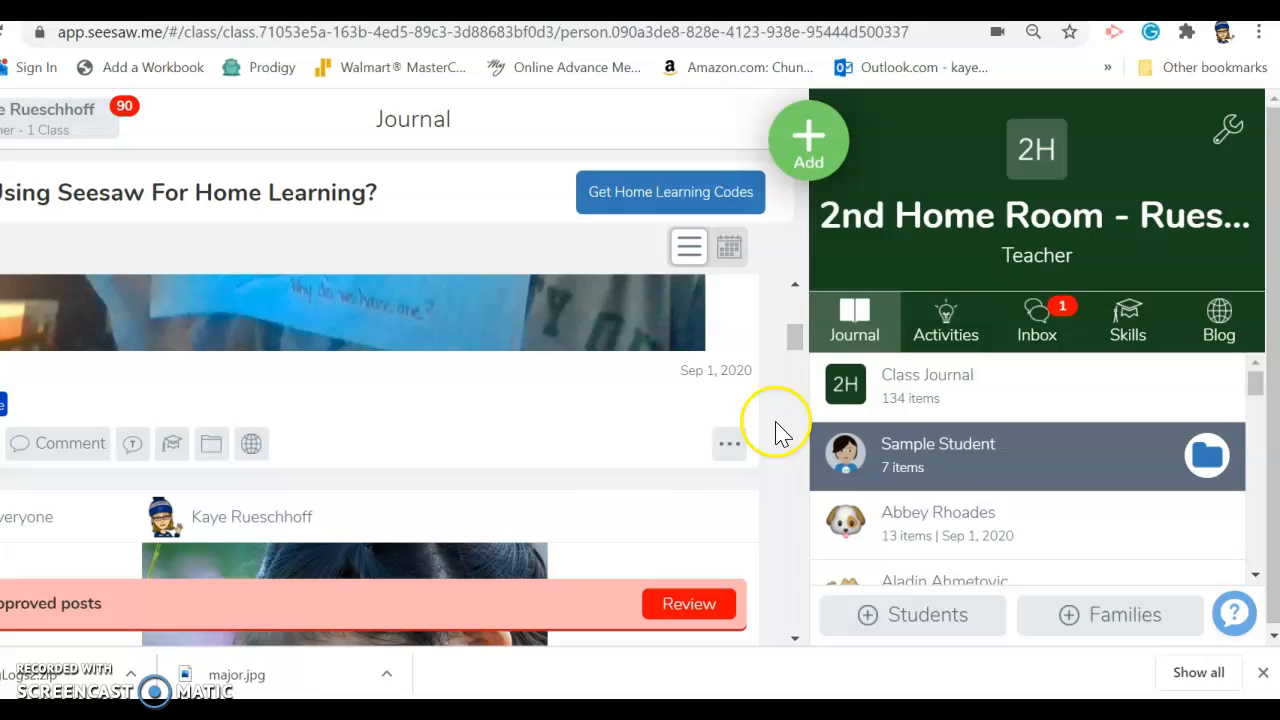